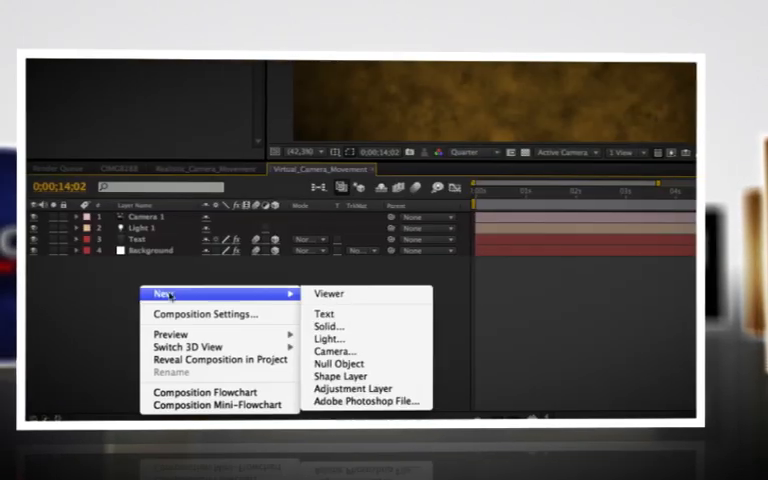
# - Start a new empty After Effects project after previewing the finished comp
pyautogui.click(330, 364)
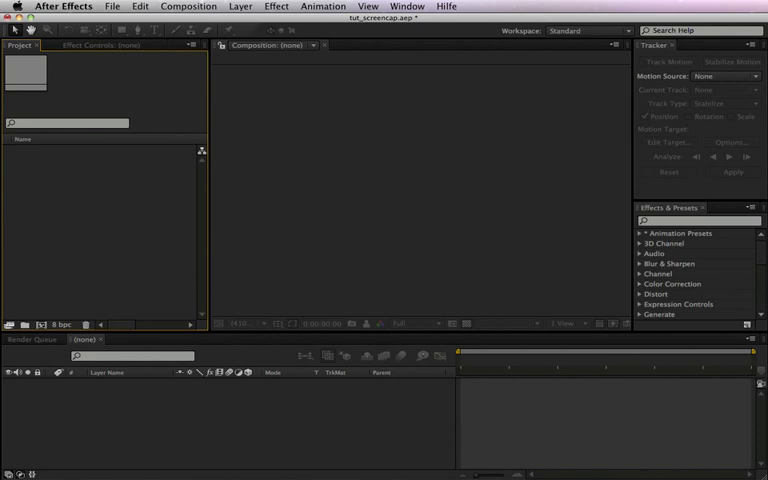
# - Import the 640x480.avi footage into the project
pyautogui.click(98, 8)
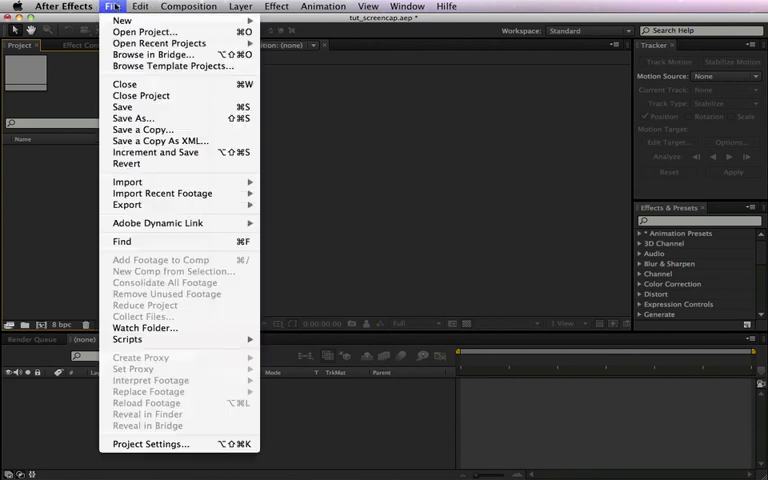
pyautogui.click(128, 180)
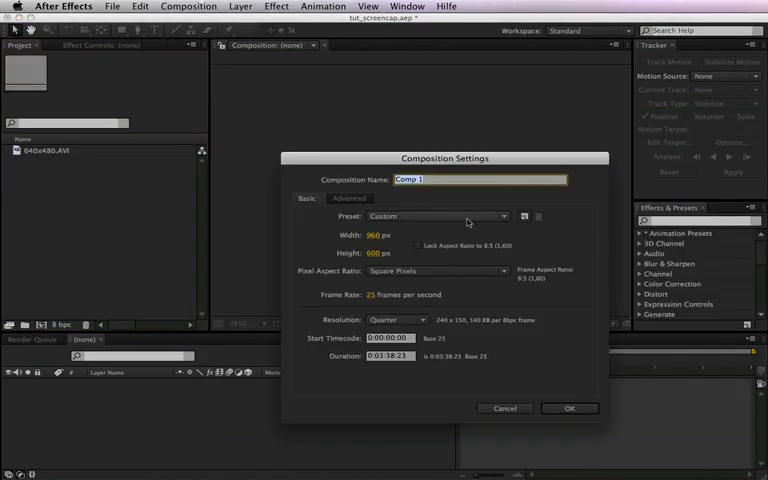
# - Create a PAL D1/DV Widescreen Square Pixel composition with duration 0:00:20:23
pyautogui.click(436, 216)
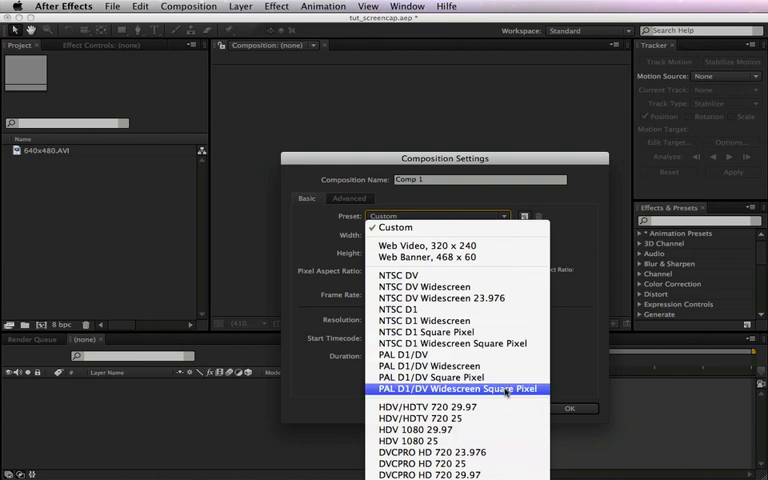
pyautogui.click(448, 388)
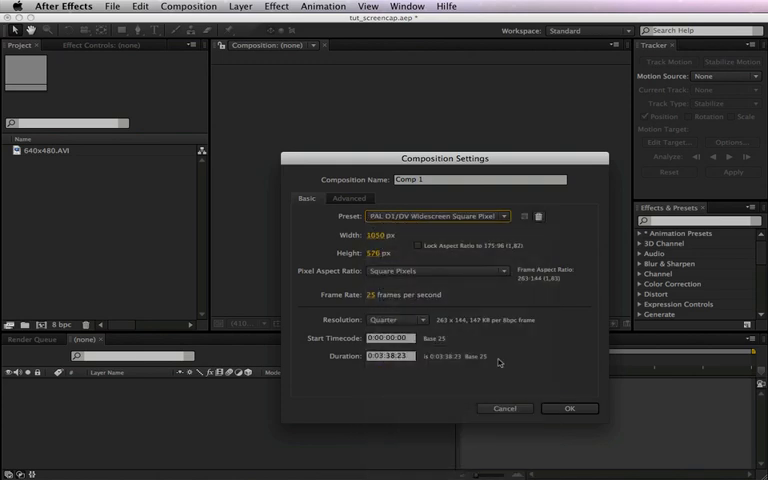
pyautogui.click(390, 356)
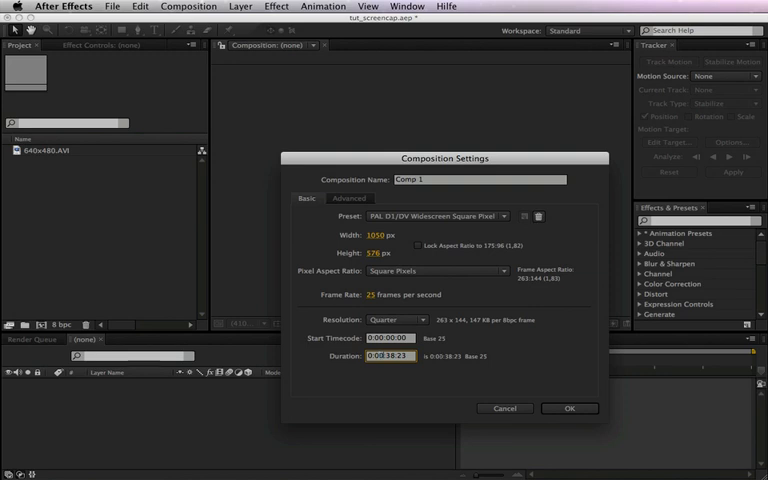
pyautogui.write('0:00:20:23')
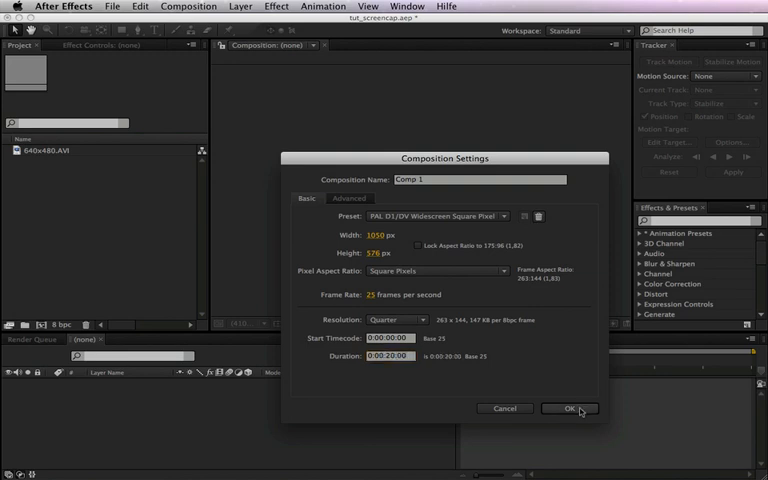
pyautogui.click(572, 410)
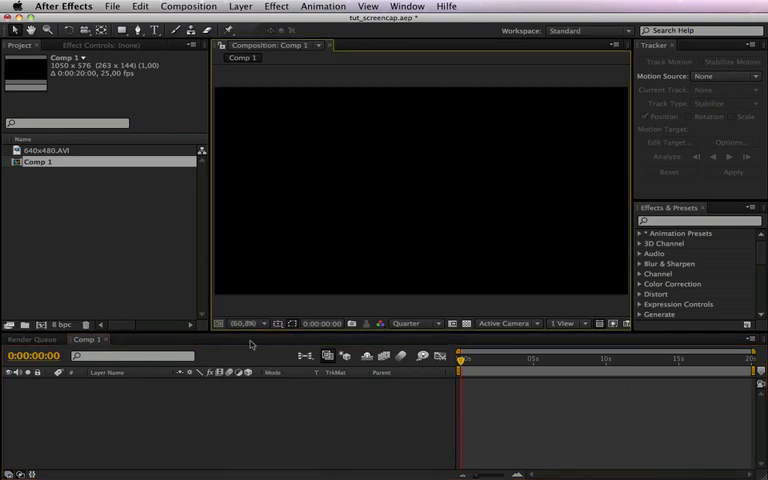
# - Rename Comp 1 to Camera_Movement
pyautogui.doubleClick(38, 164)
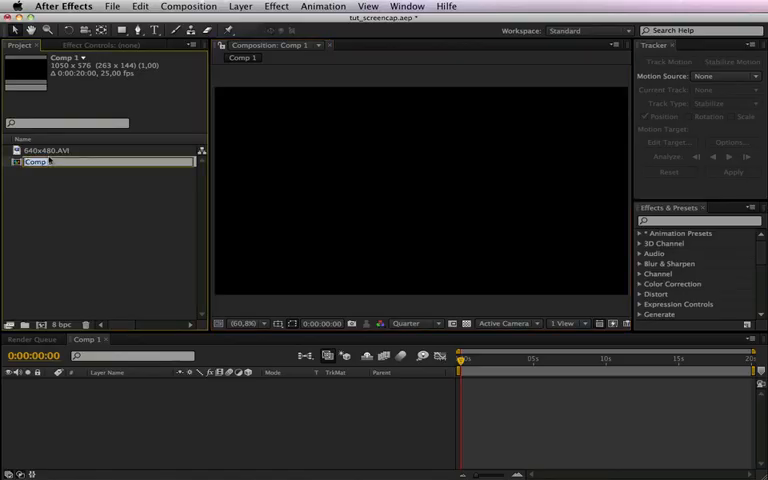
pyautogui.write('Camera_Movement')
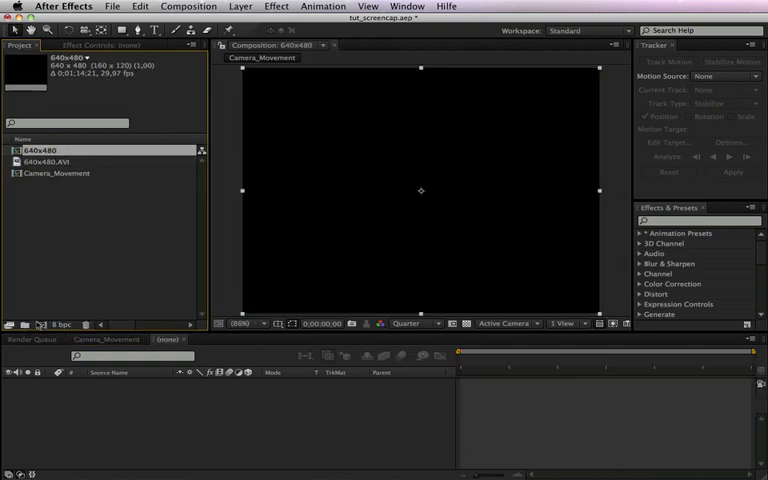
# - Add a null layer named Tracking data to the 640x480 footage composition
pyautogui.doubleClick(40, 152)
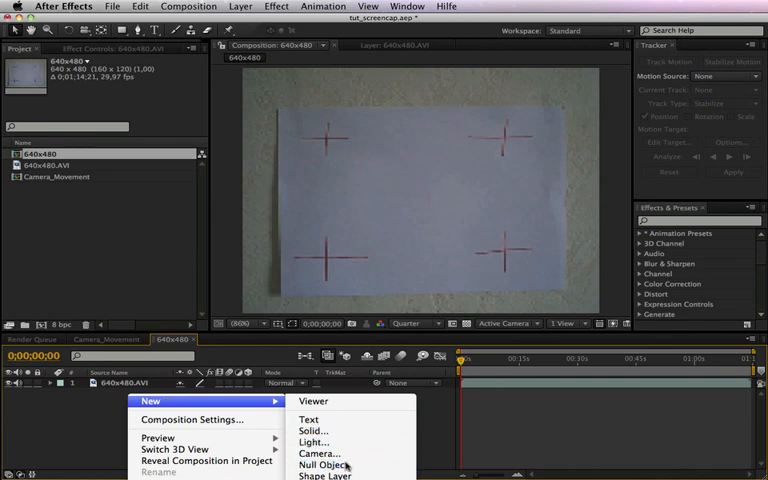
pyautogui.click(318, 464)
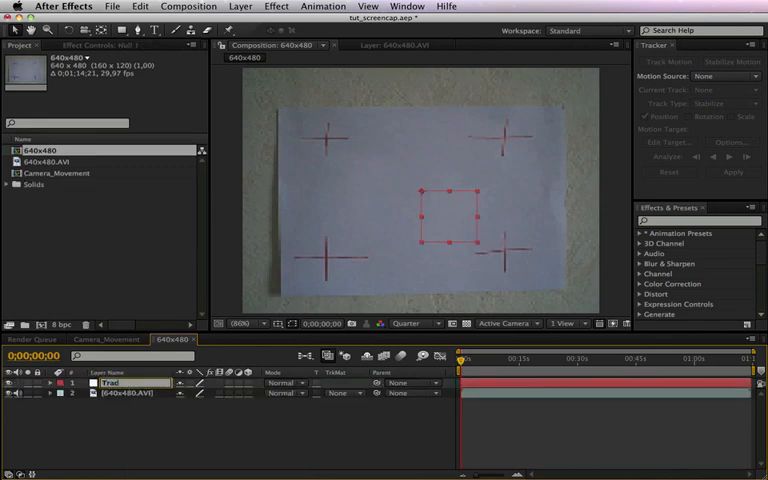
pyautogui.write('Tracking d')
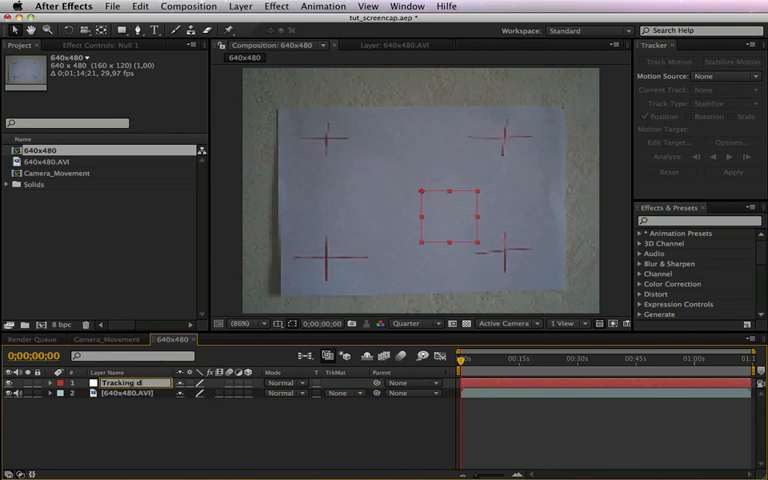
pyautogui.click(116, 380)
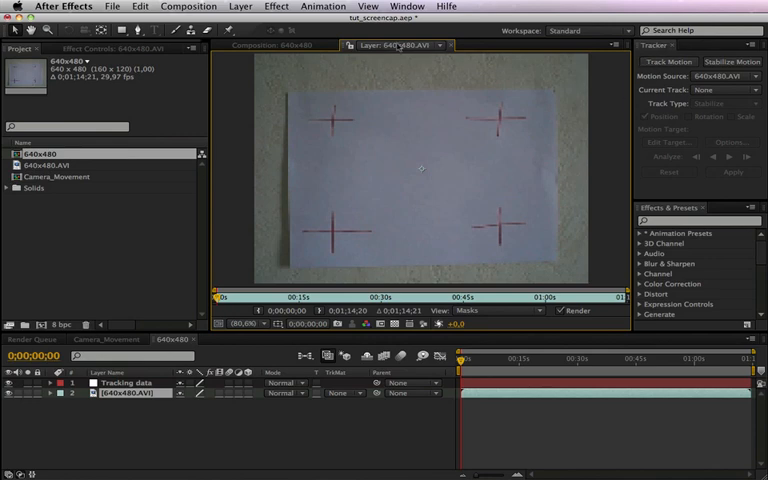
# - Set up a position-and-rotation motion tracker with track points on the upper cross marks
pyautogui.click(404, 4)
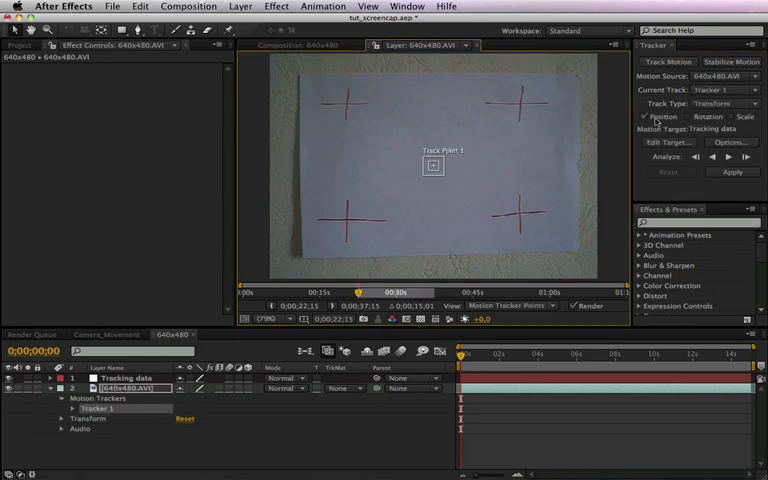
pyautogui.click(686, 120)
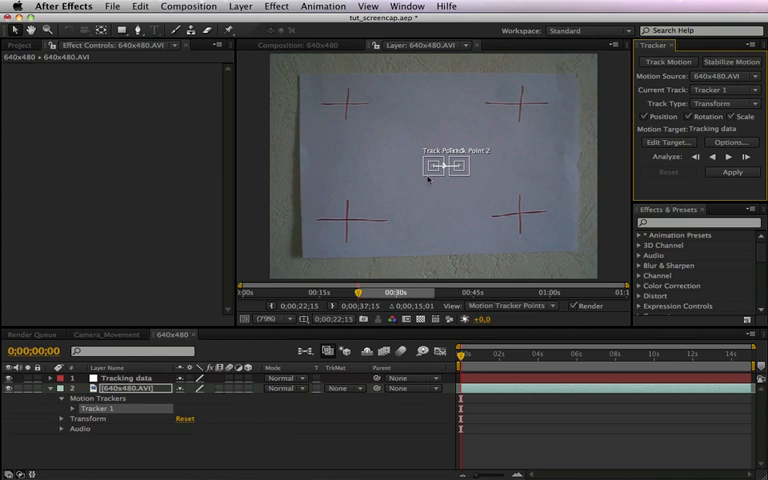
pyautogui.moveTo(440, 168); pyautogui.dragTo(348, 104)
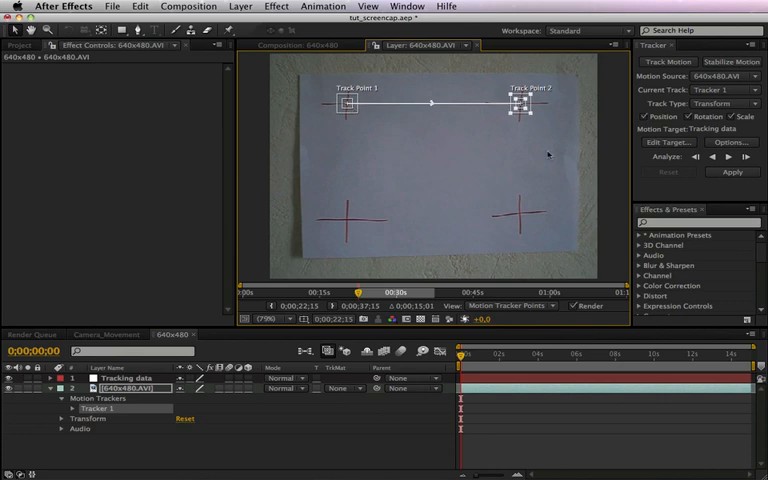
pyautogui.moveTo(724, 160)
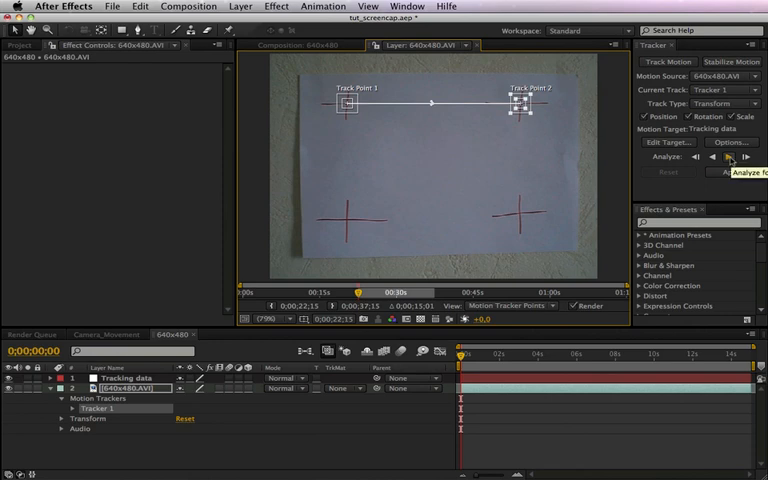
# - Analyze the track points forward through the whole footage
pyautogui.click(728, 158)
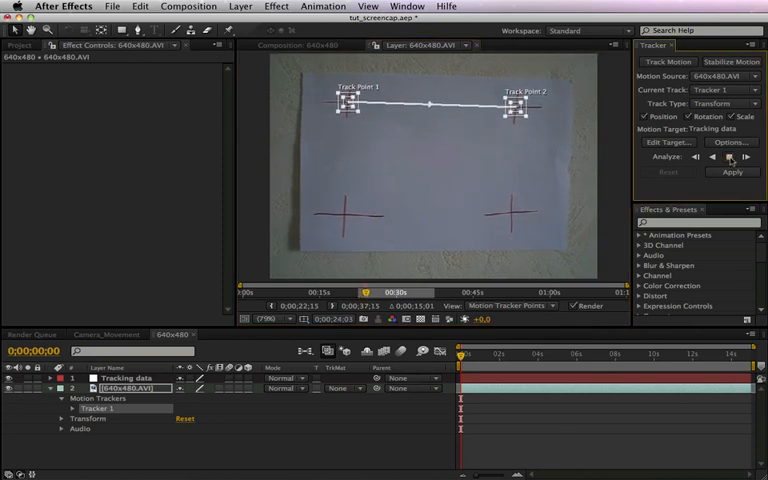
pyautogui.click(728, 158)
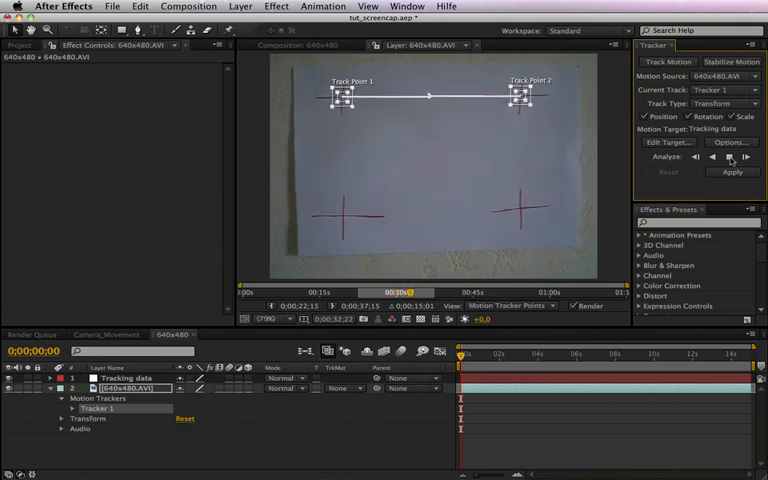
pyautogui.click(728, 156)
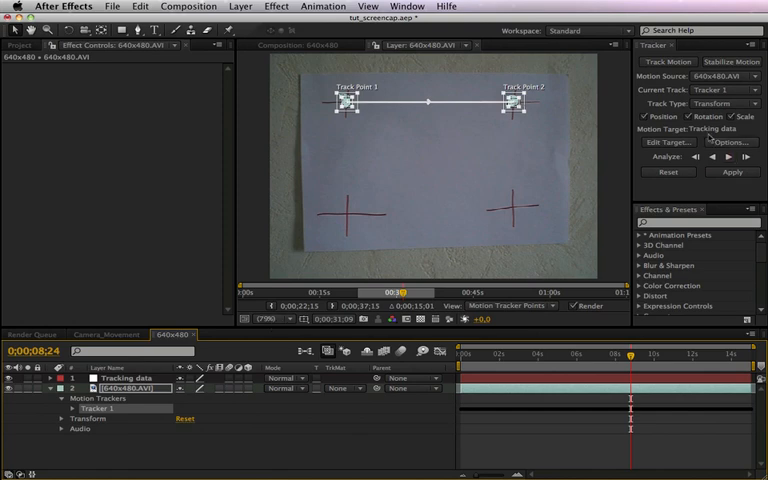
# - Target the Tracking data null and apply the tracked motion in X and Y
pyautogui.click(656, 142)
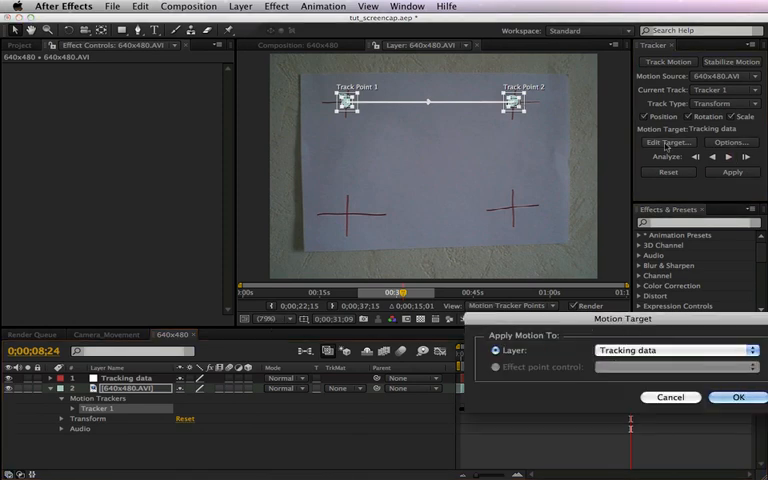
pyautogui.click(664, 352)
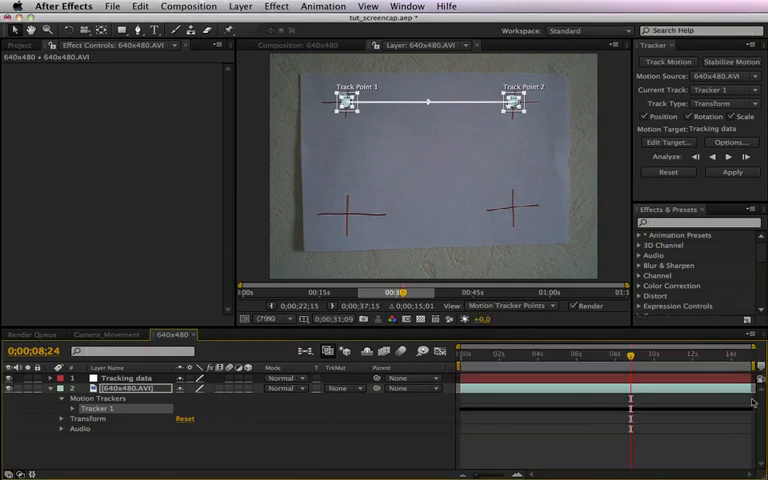
pyautogui.click(730, 172)
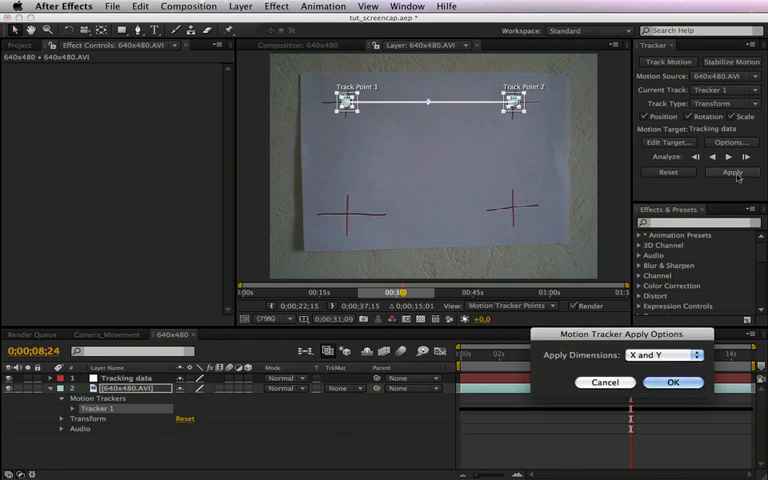
pyautogui.click(730, 172)
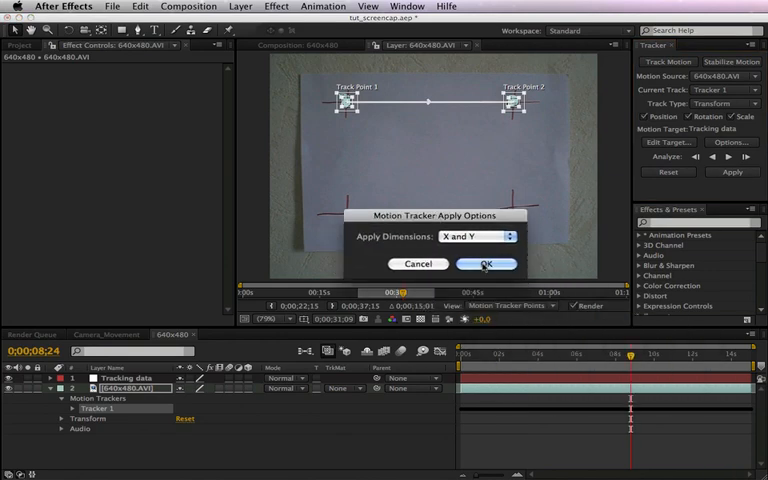
pyautogui.click(488, 264)
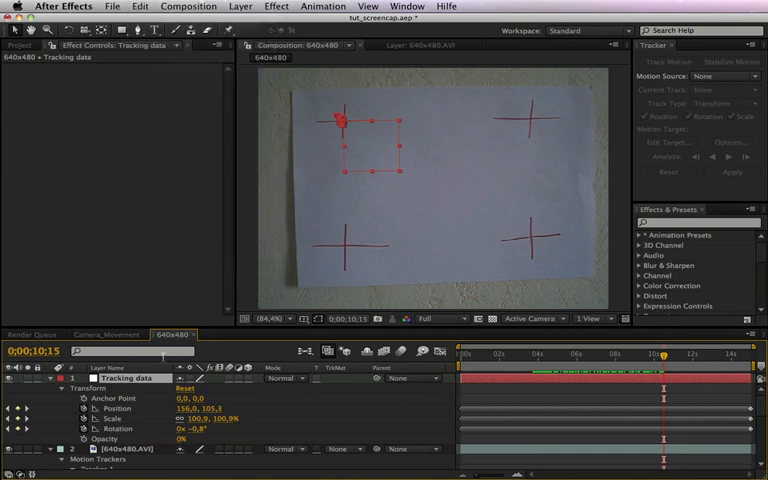
# - Switch the timeline to the empty Camera_Movement composition
pyautogui.click(106, 332)
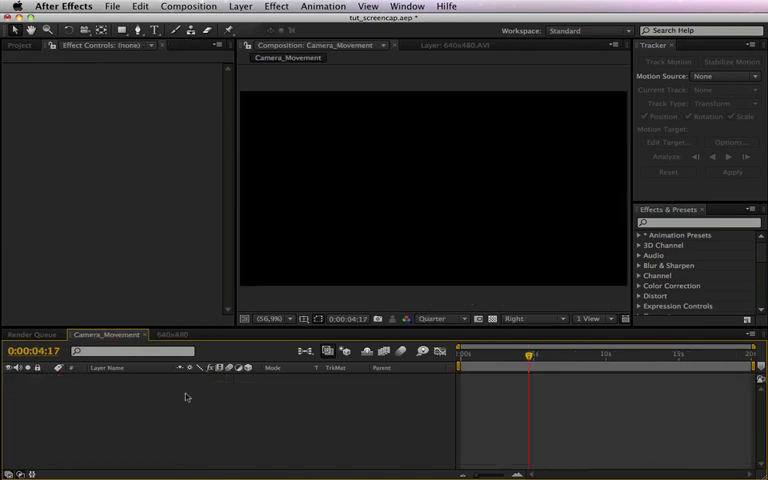
# - Paste the Tracking data null into Camera_Movement
pyautogui.click(140, 8)
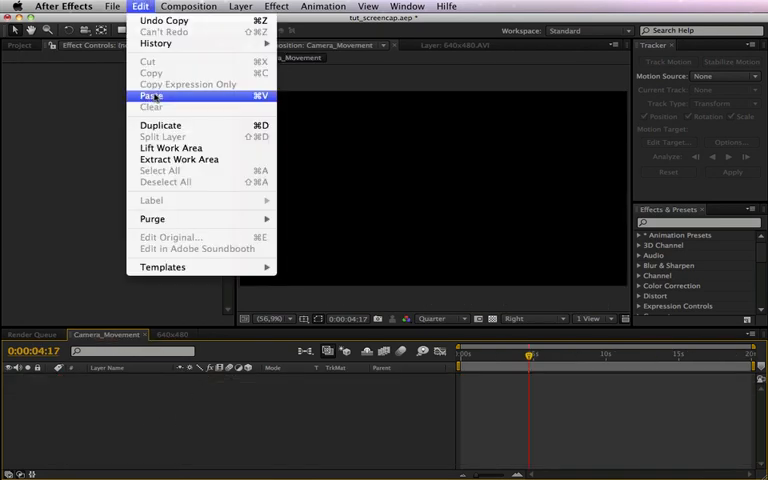
pyautogui.click(144, 100)
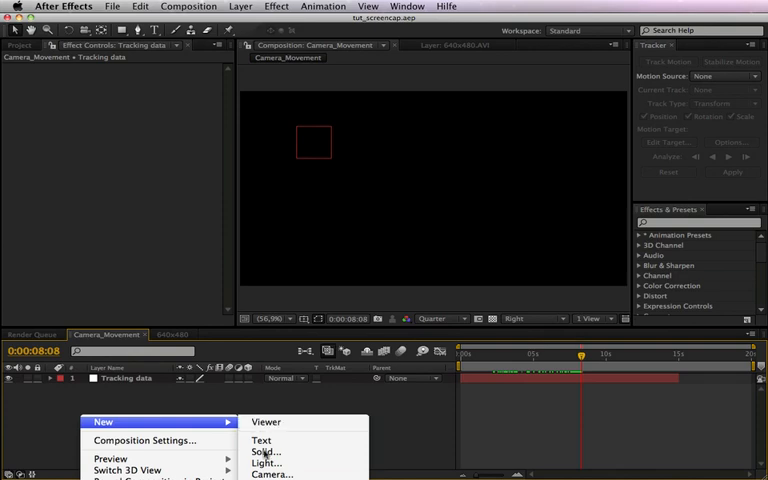
# - Add a 50mm camera, Camera 1, dismissing the 2D-layer warning
pyautogui.click(272, 476)
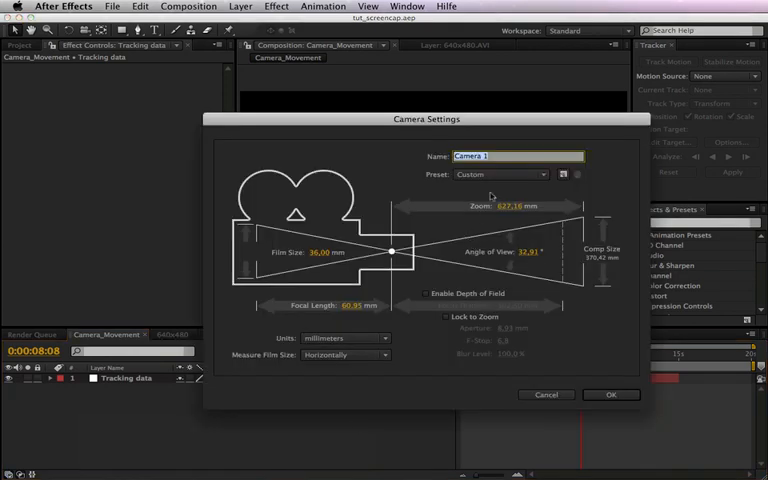
pyautogui.click(500, 174)
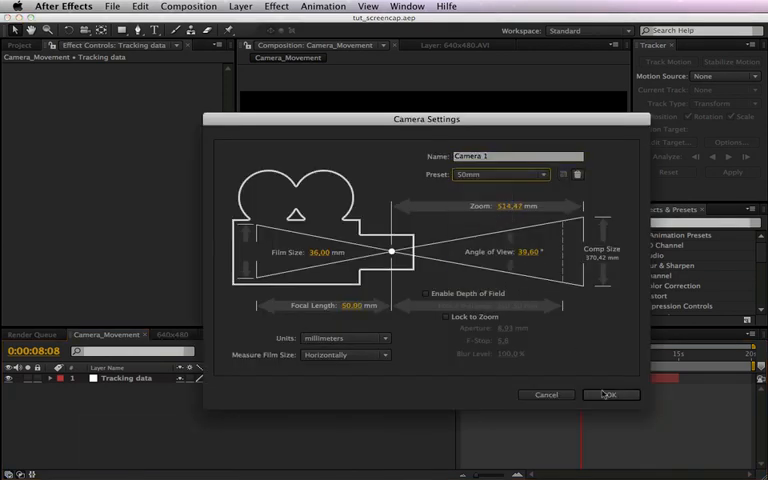
pyautogui.click(612, 396)
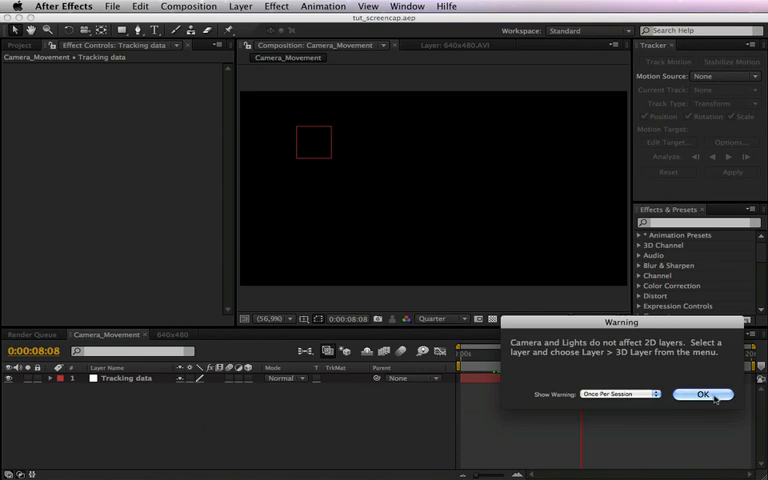
pyautogui.click(704, 392)
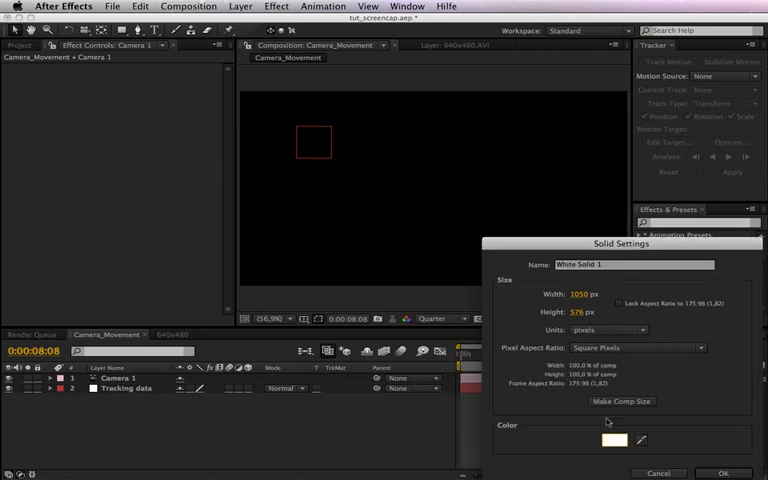
# - Create the comp-sized white solid White Solid 1
pyautogui.click(714, 472)
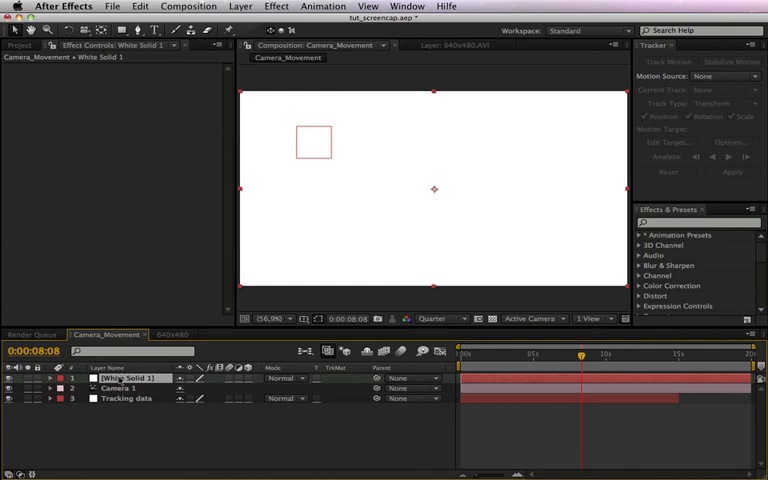
# - Cover the solid in Subscale Fractal Noise clouds and search for the Tint effect
pyautogui.click(116, 400)
pyautogui.write('fractal')
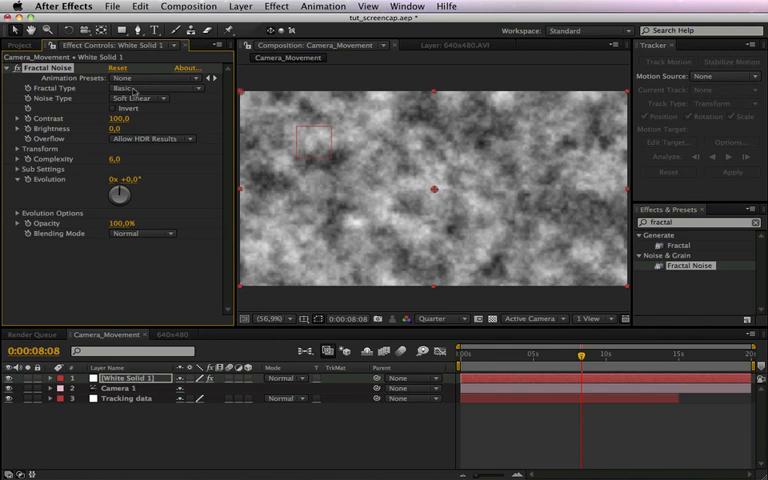
pyautogui.click(140, 100)
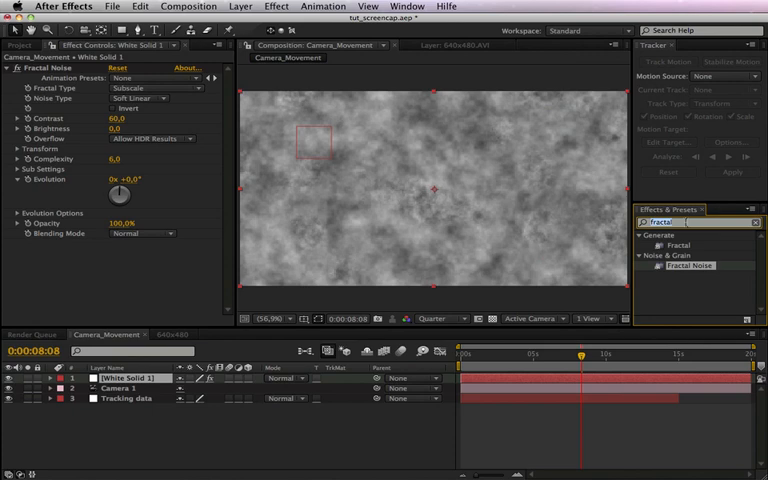
pyautogui.write('tint')
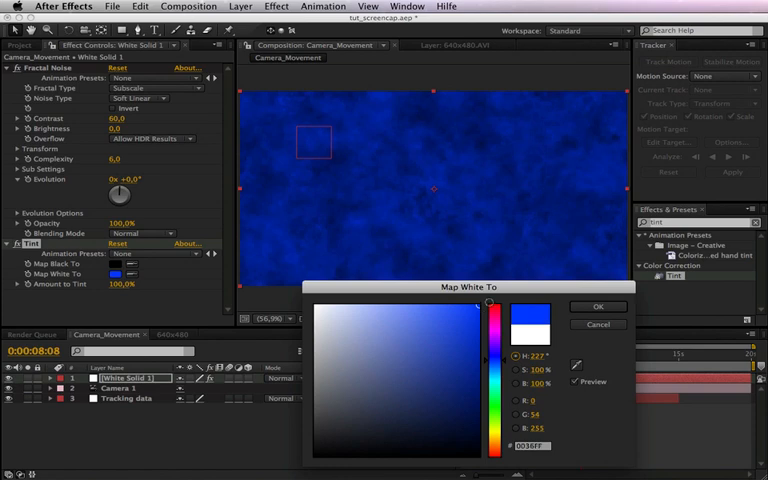
# - Tint the fractal noise background deep blue via Map White To
pyautogui.click(598, 306)
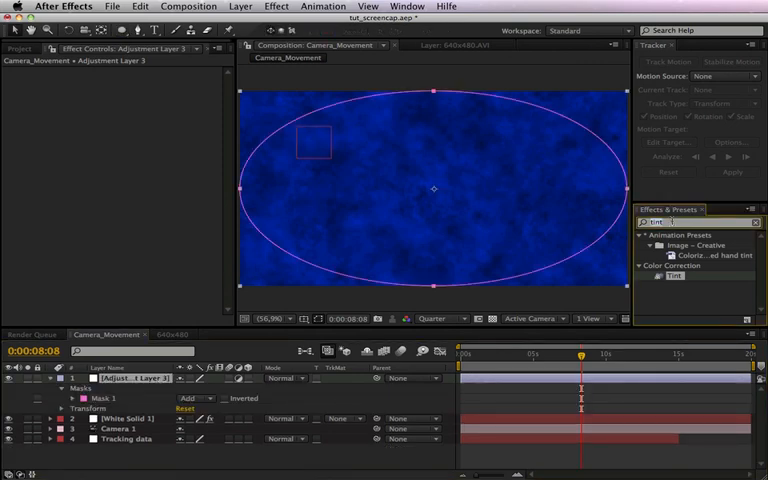
# - Apply Hue/Saturation to the vignette layer and lower Master Lightness to darken the edges
pyautogui.write('hue')
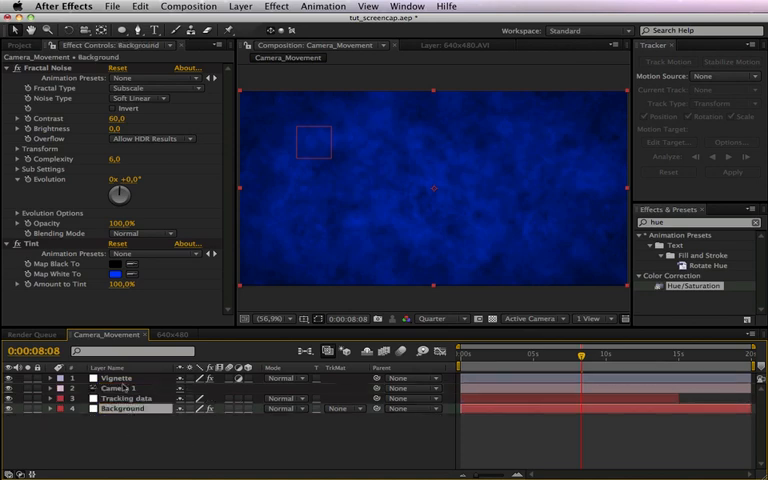
pyautogui.click(104, 382)
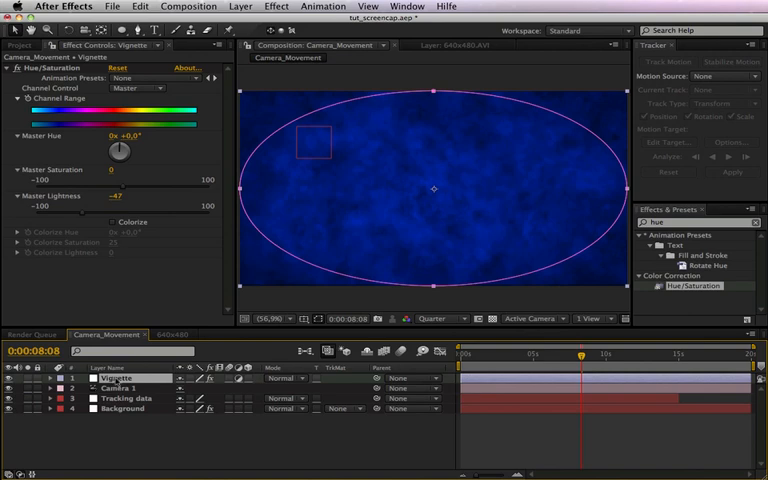
pyautogui.click(110, 396)
pyautogui.write('REAL CAMERA')
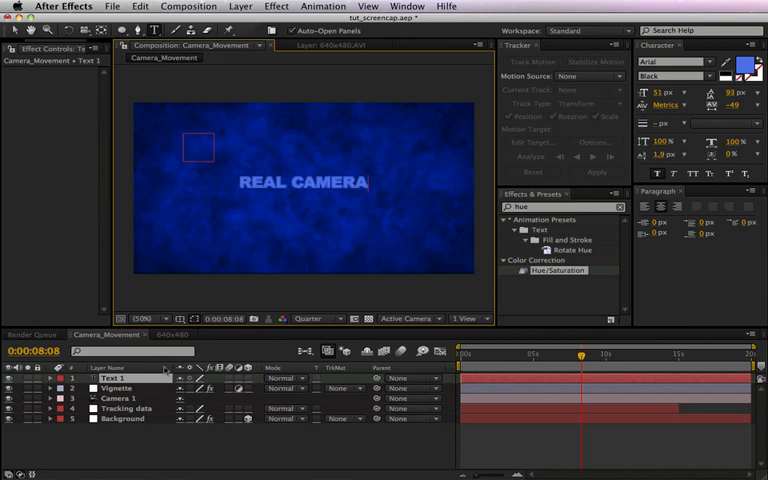
# - Finish the text so it reads REAL CAMERA MOVEMENT in bold over the blue clouds
pyautogui.write('MOV')
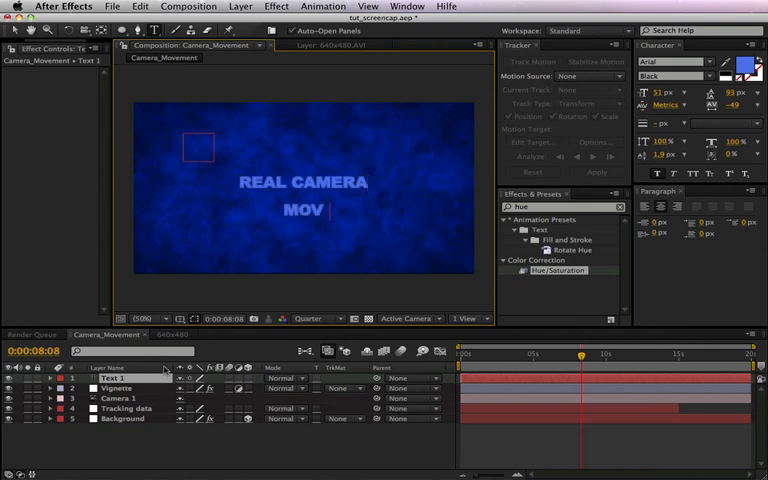
pyautogui.write('EMENT')
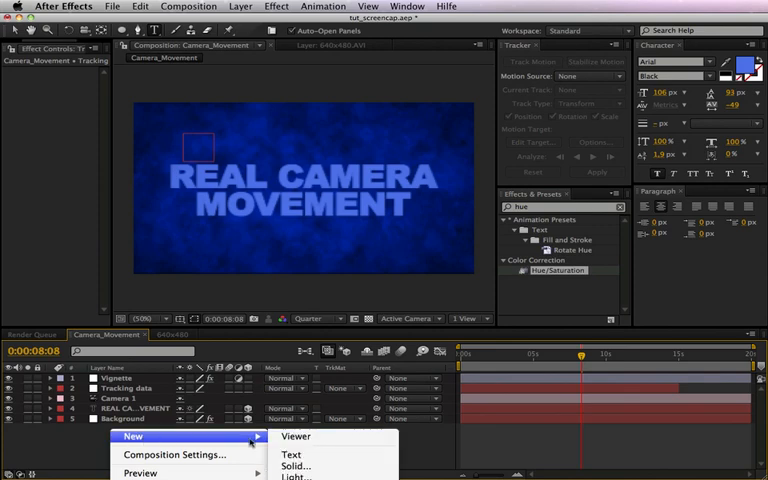
pyautogui.moveTo(290, 472)
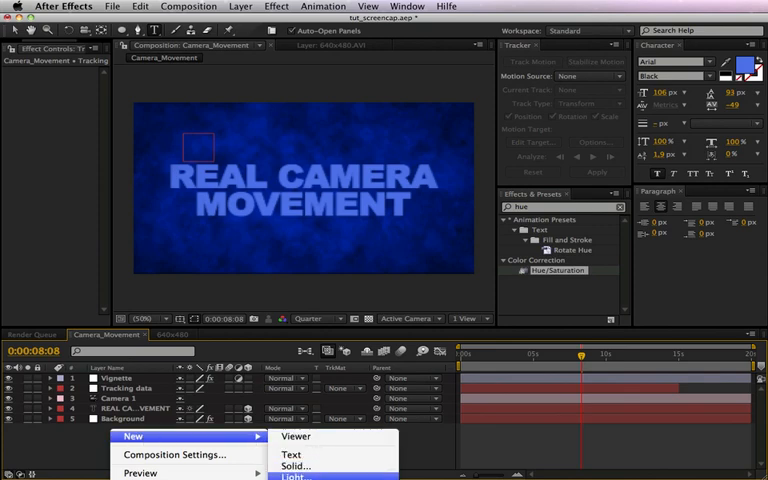
# - Add spotlight Light 1 and make the text a 3D layer so it is lit
pyautogui.click(304, 468)
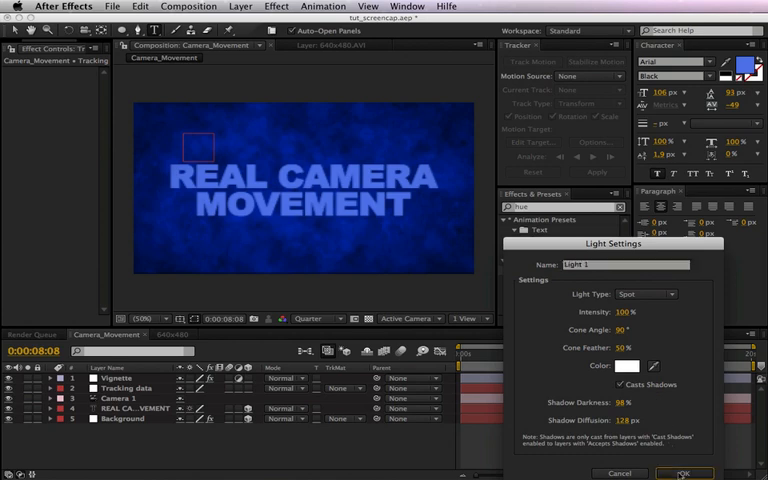
pyautogui.click(684, 472)
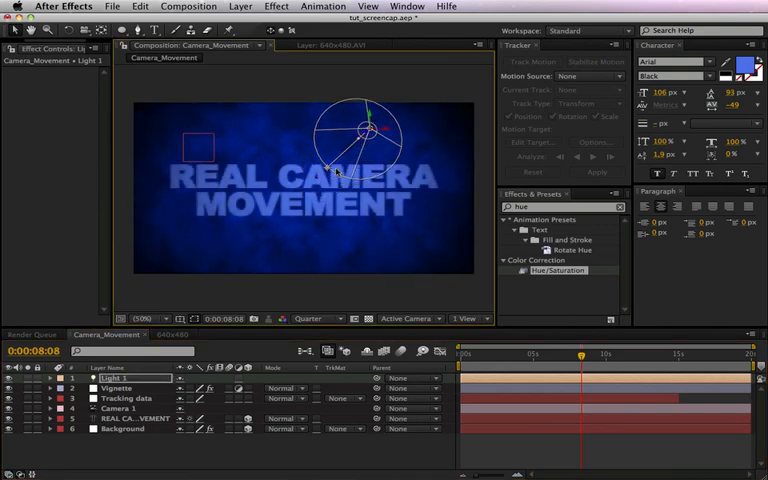
pyautogui.moveTo(540, 48)
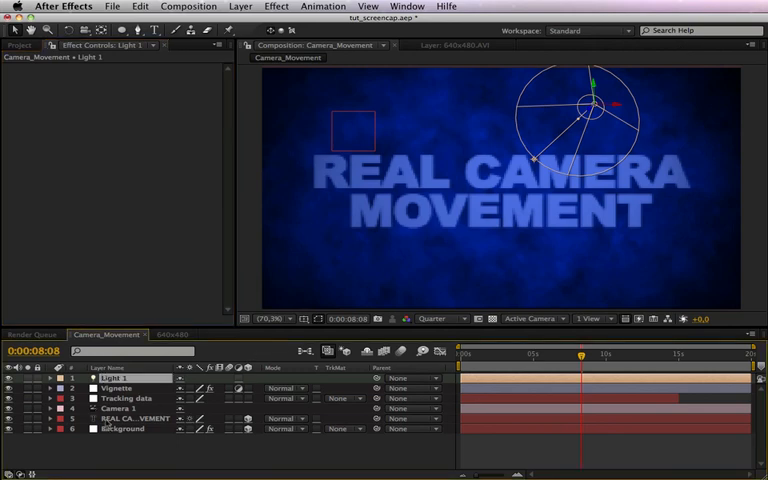
pyautogui.click(120, 424)
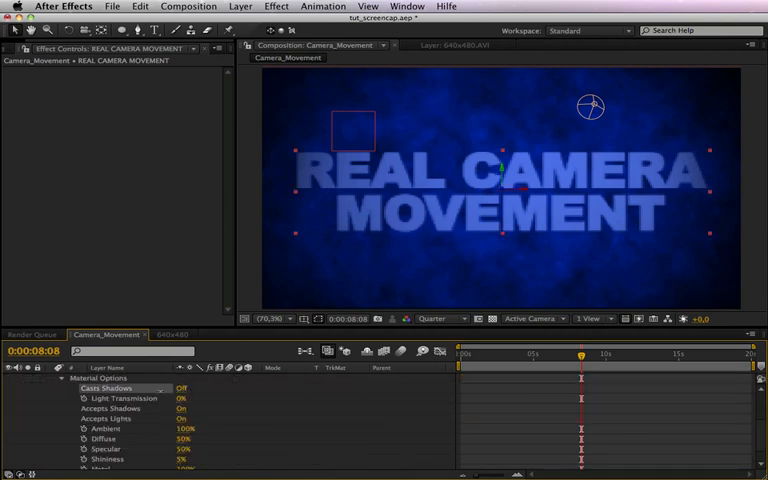
# - Switch Casts Shadows to On in the text layer's Material Options
pyautogui.click(178, 388)
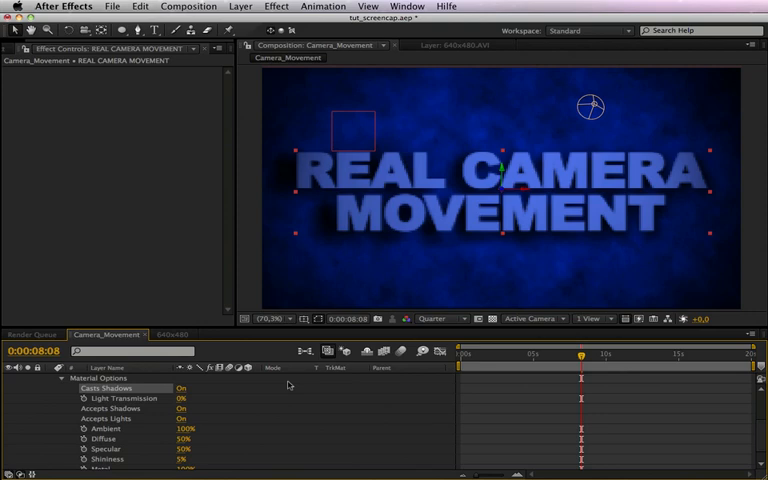
pyautogui.click(436, 318)
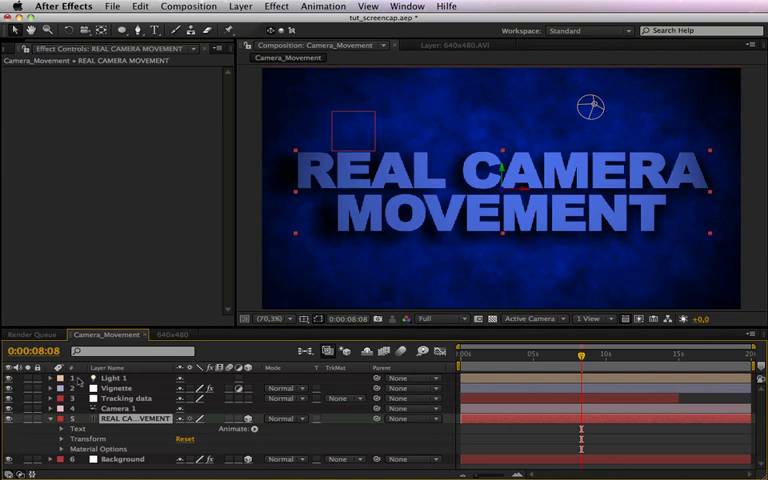
# - Apply Bevel Alpha from Effects & Presets to give the letters raised edges
pyautogui.click(400, 6)
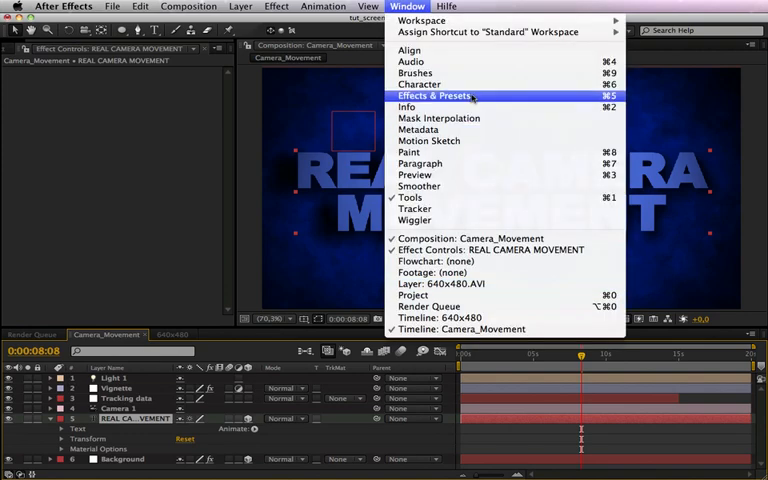
pyautogui.click(438, 96)
pyautogui.write('bev')
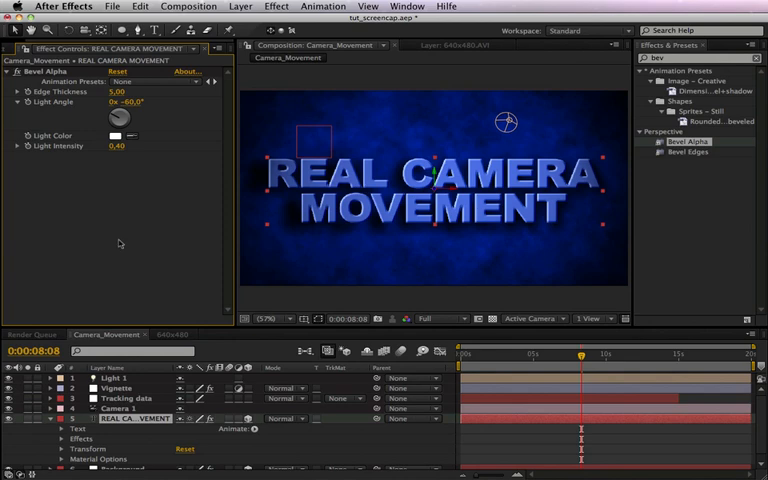
pyautogui.click(122, 90)
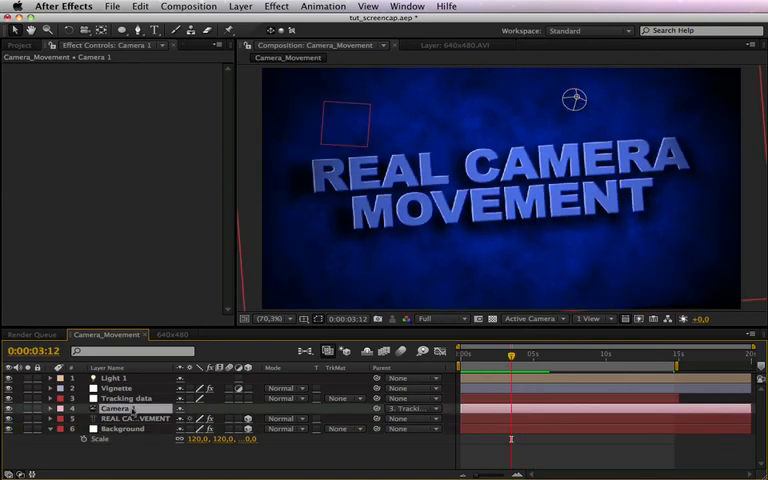
# - Parent Camera 1 to the Tracking data layer via the pickwhip
pyautogui.click(116, 400)
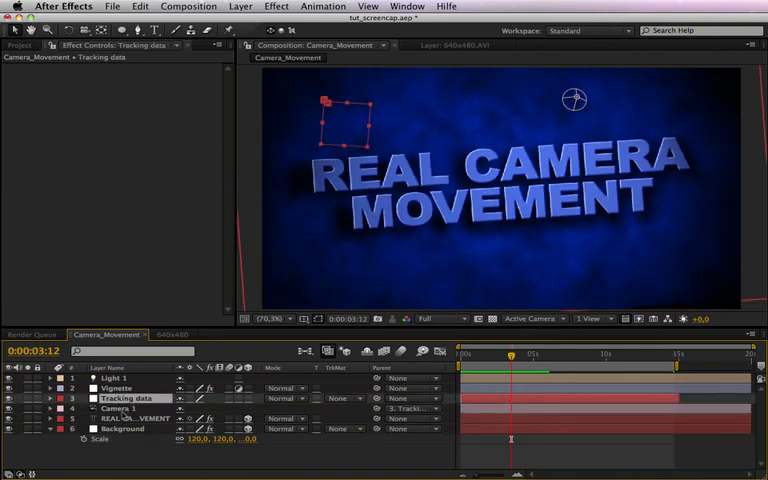
pyautogui.click(116, 408)
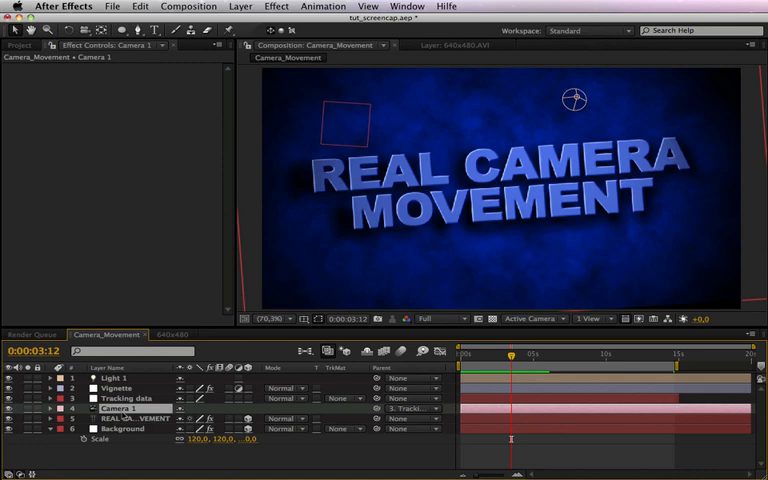